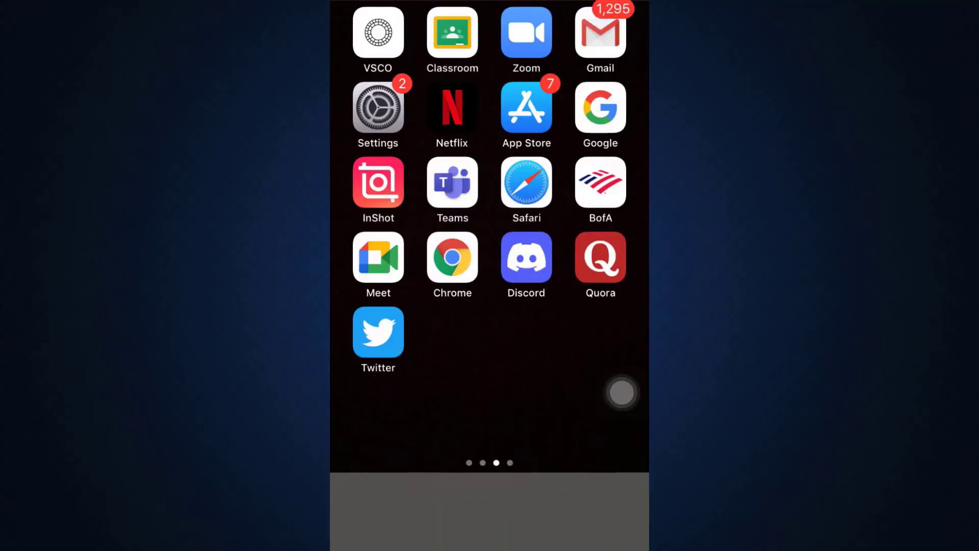
- Launch Gmail and reach its Settings page listing the signed-in accounts via the side menu
left_click(599, 33)
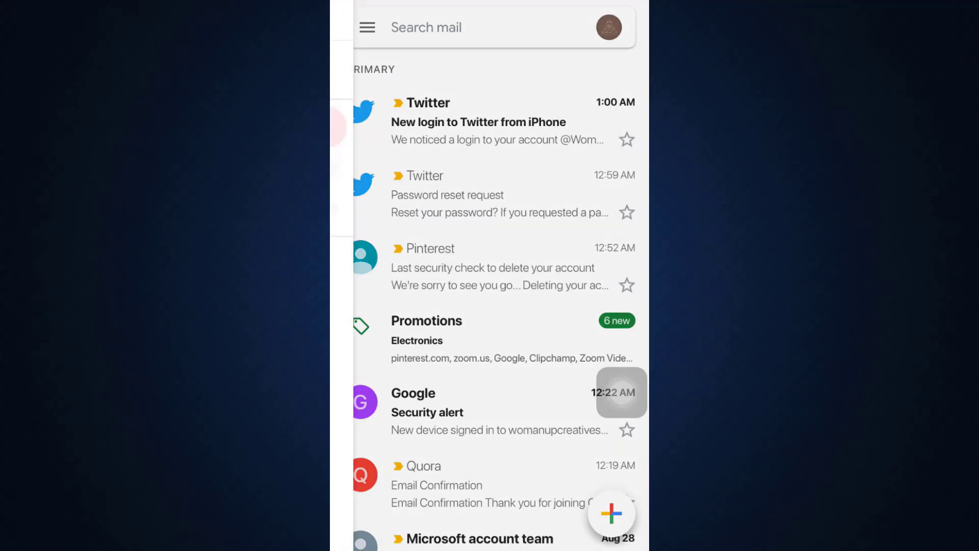
left_click(367, 27)
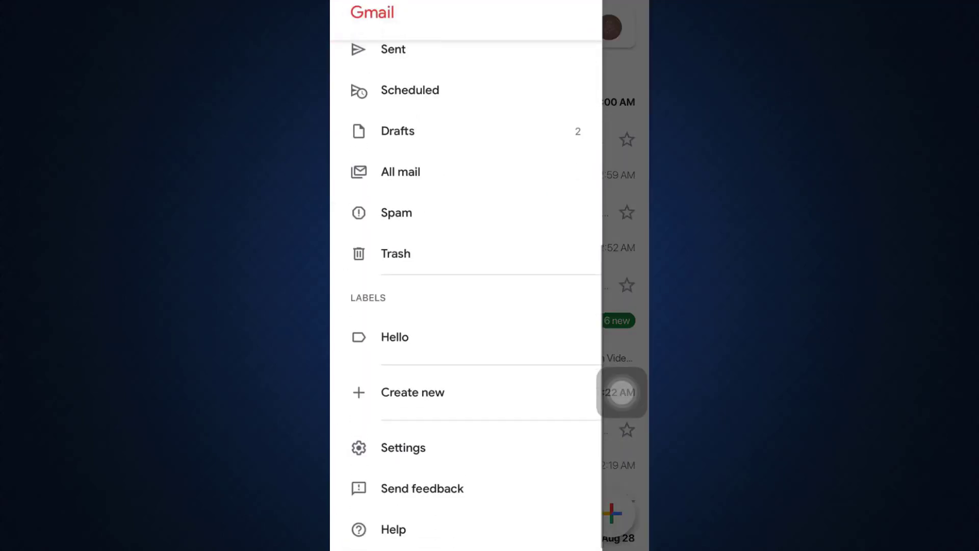
left_click(402, 447)
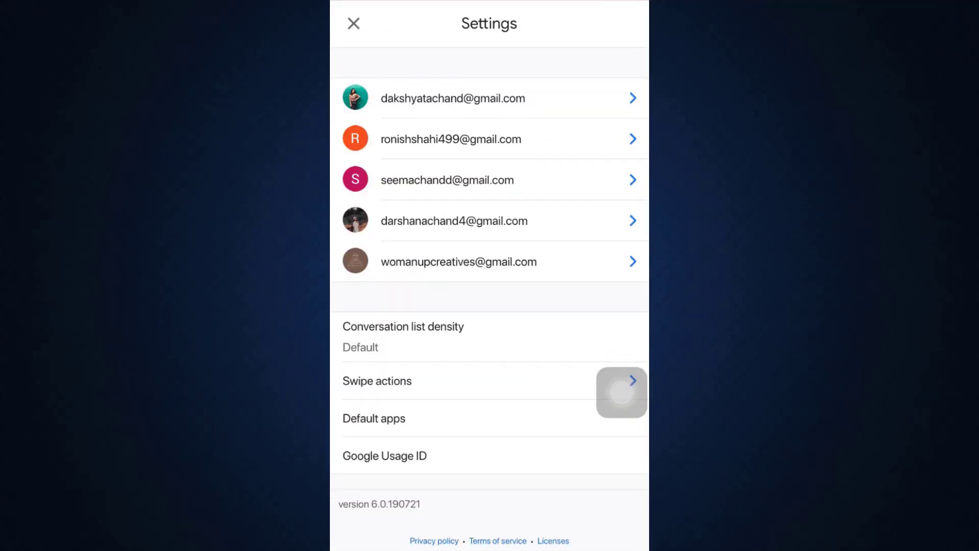
- Go into the signed-in account's settings and reach Label settings showing the Hello label
left_click(458, 261)
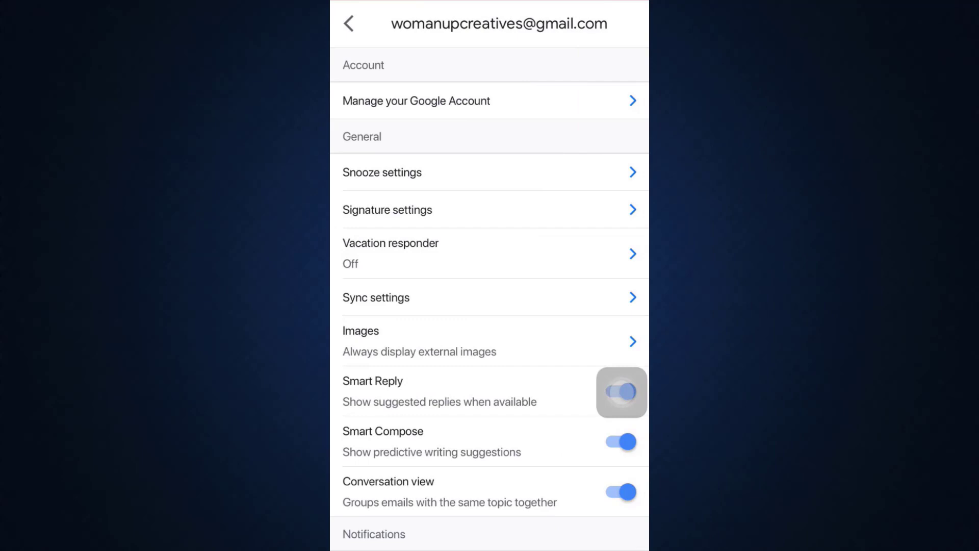
scroll("down", 3)
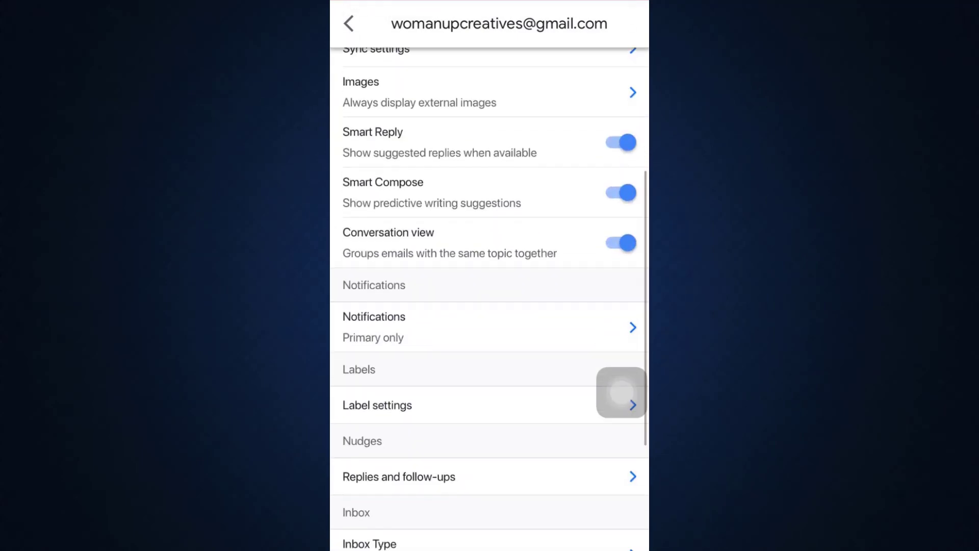
scroll("down", 3)
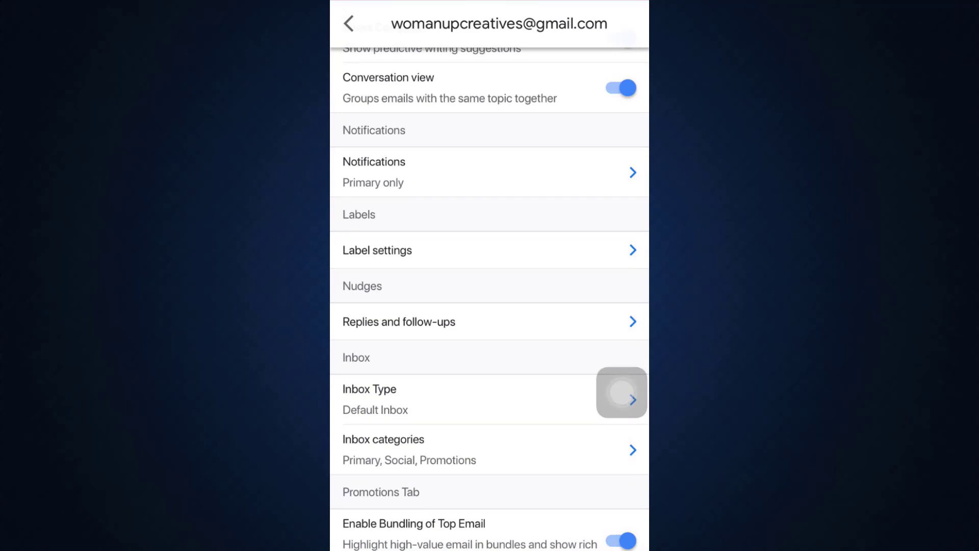
left_click(377, 250)
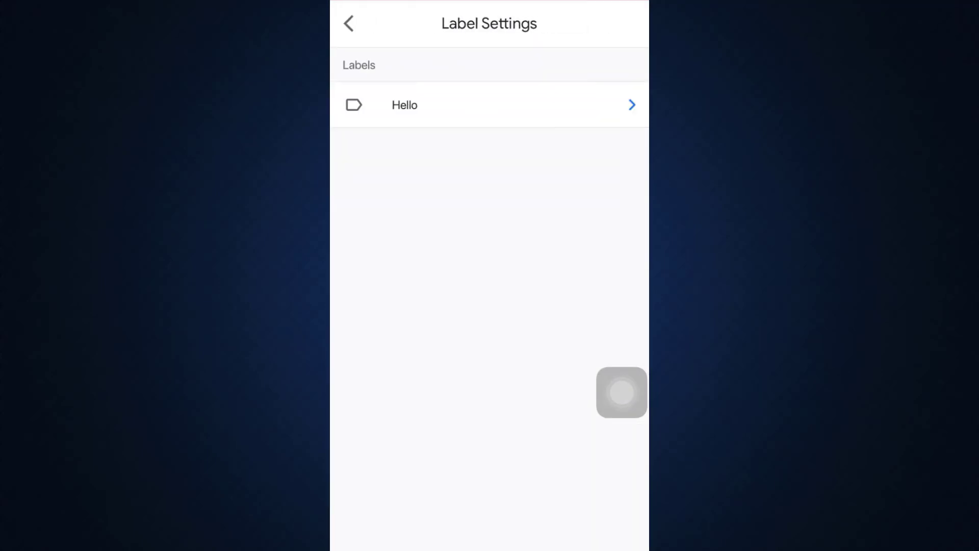
- Delete the Hello label from its label settings page
left_click(489, 105)
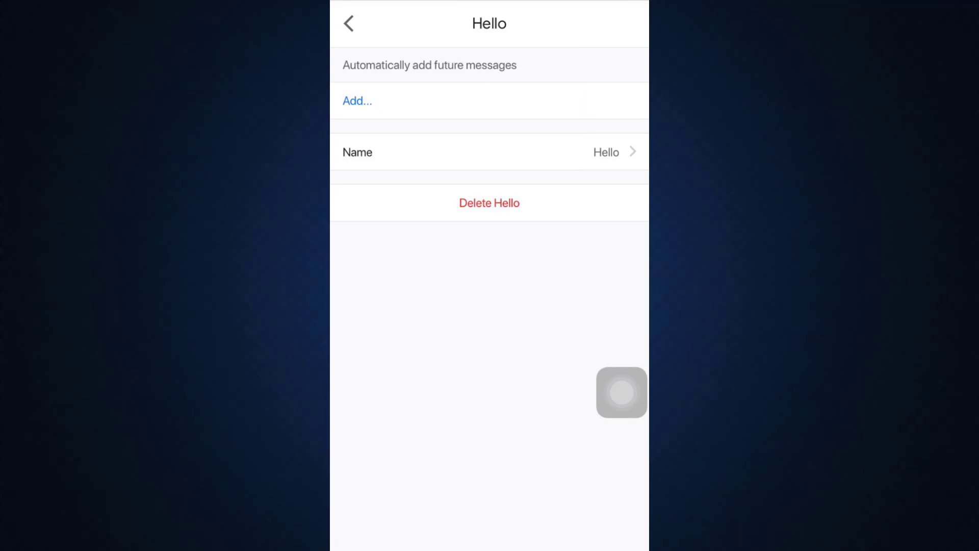
left_click(489, 202)
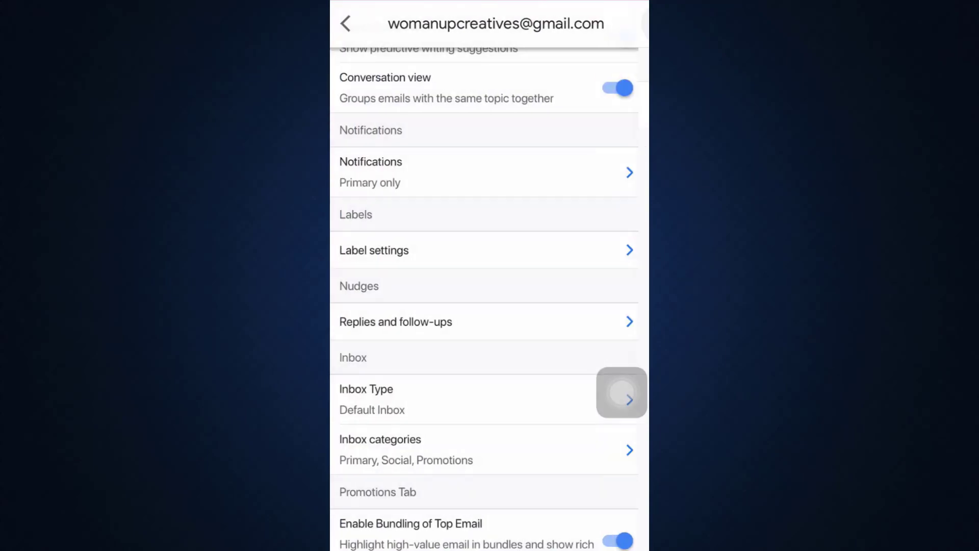
- Leave settings, verify the side menu lists no labels, and return to the Primary inbox
left_click(345, 24)
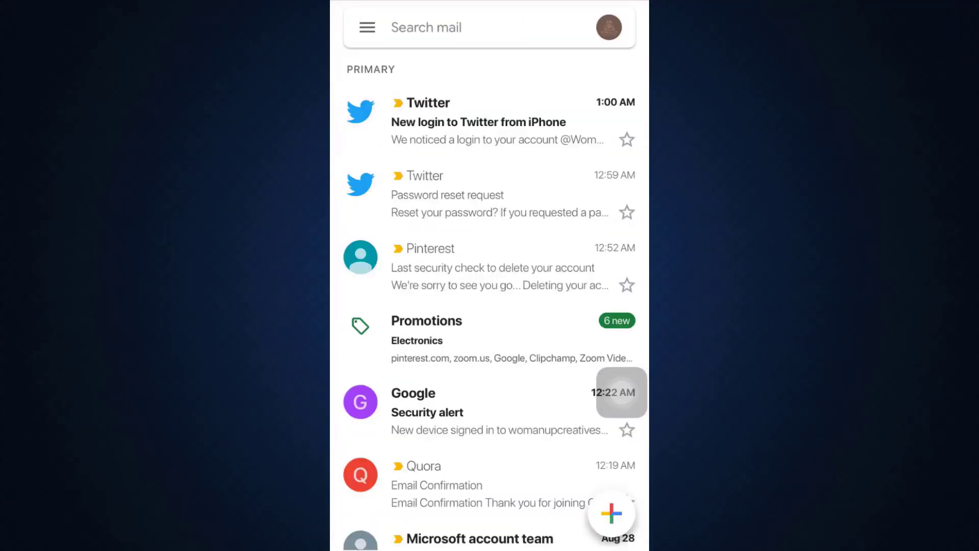
left_click(367, 26)
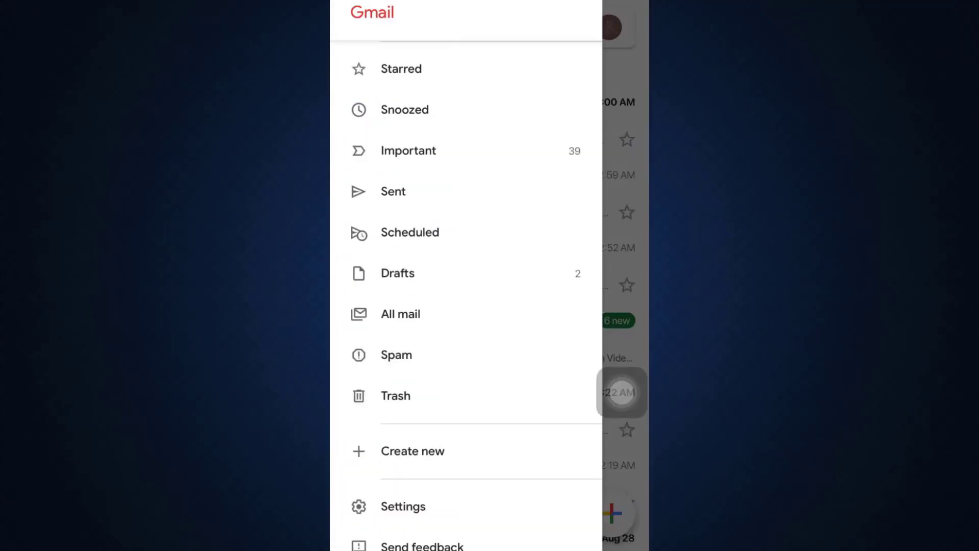
scroll("down", 3)
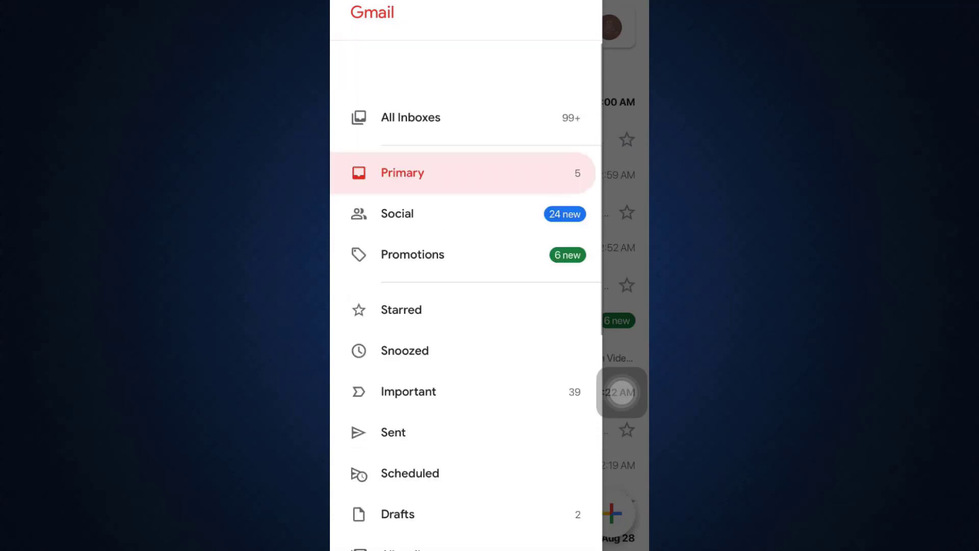
left_click(402, 172)
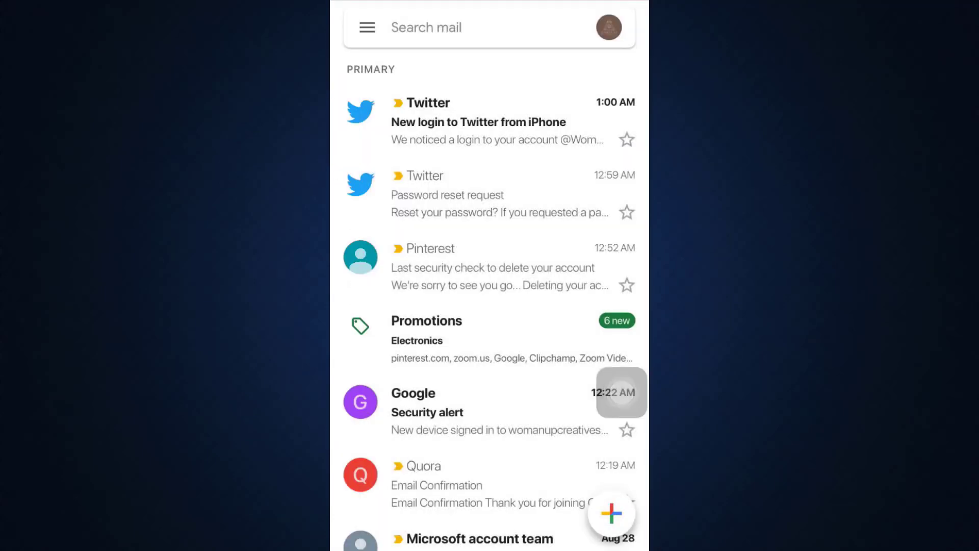